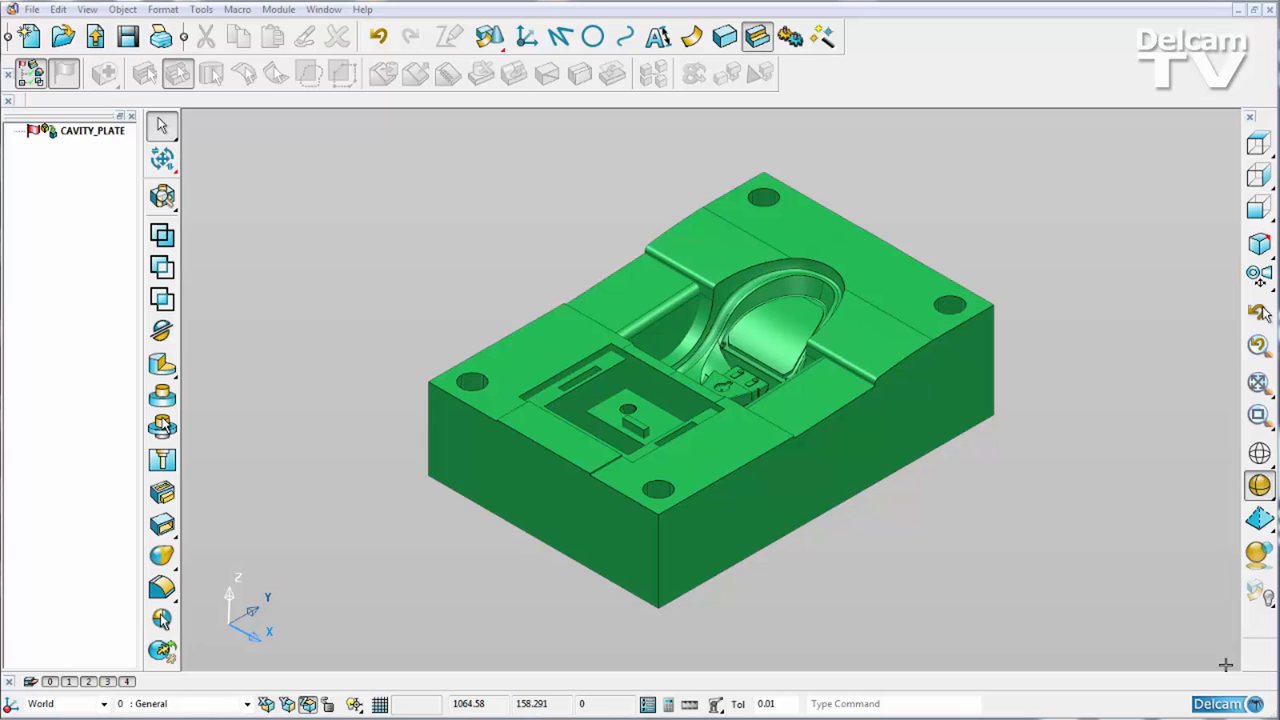
pyautogui.moveTo(1229, 660)
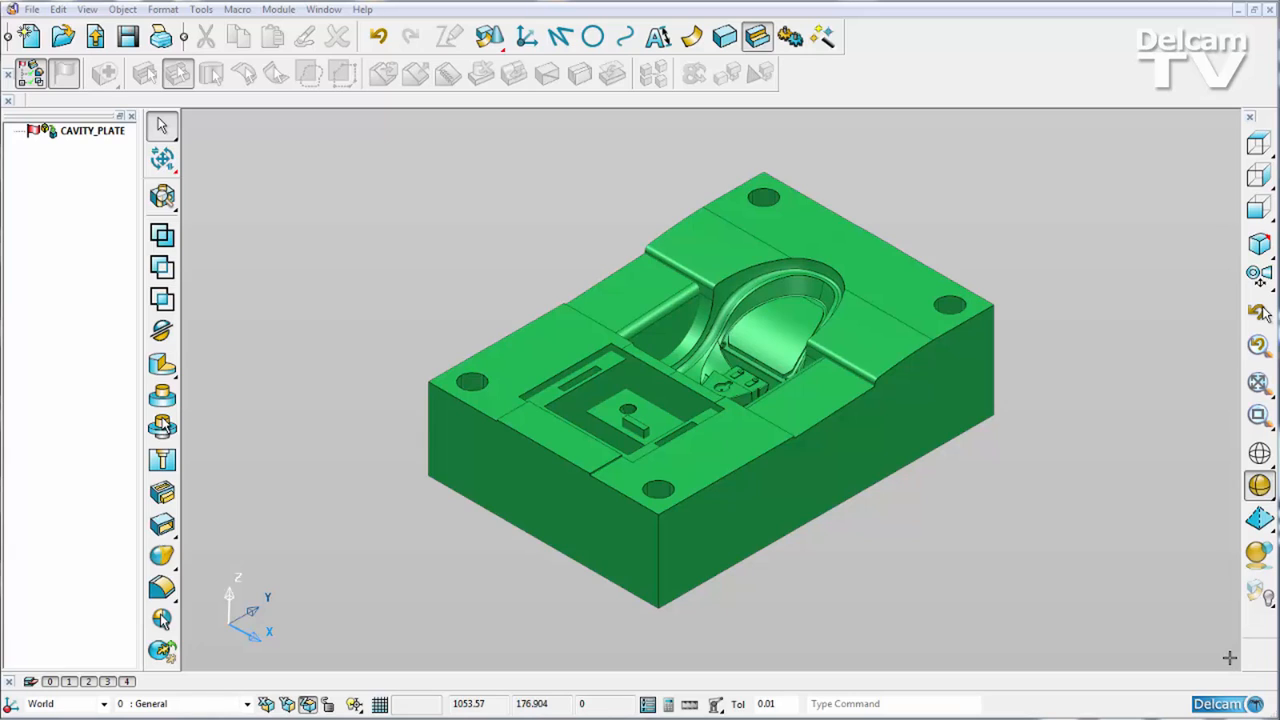
pyautogui.moveTo(263, 263)
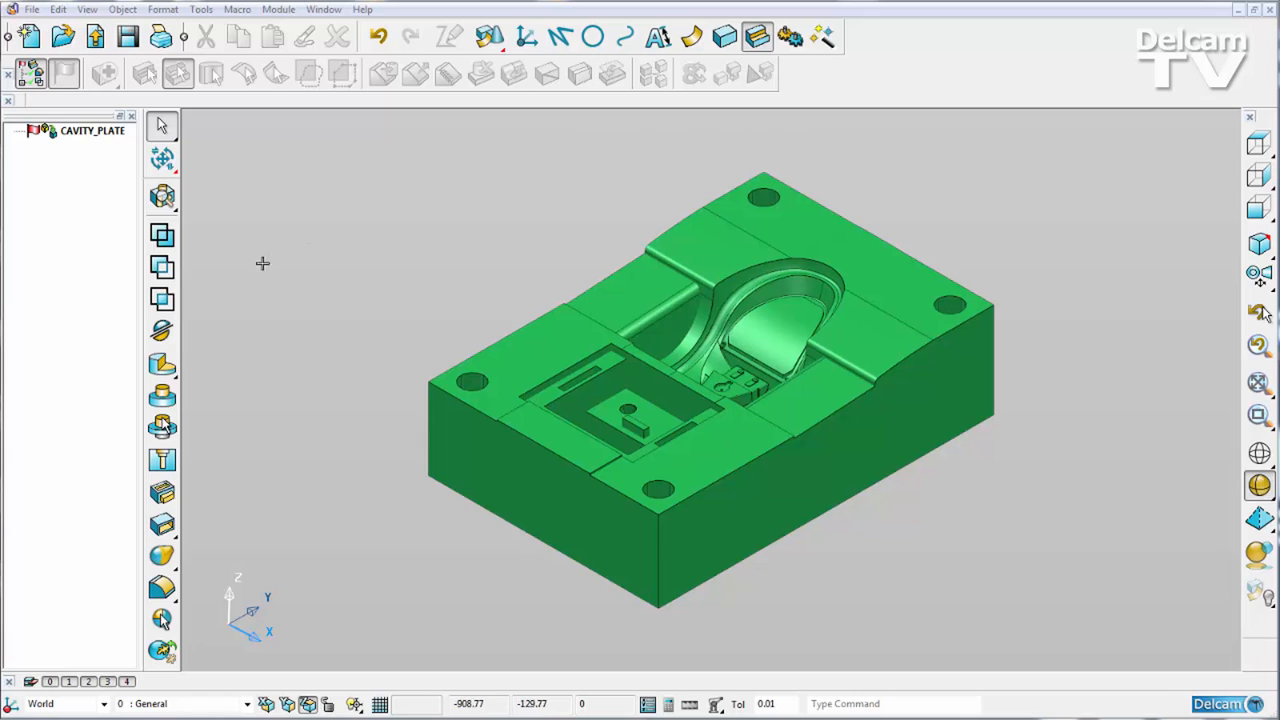
pyautogui.moveTo(378, 281)
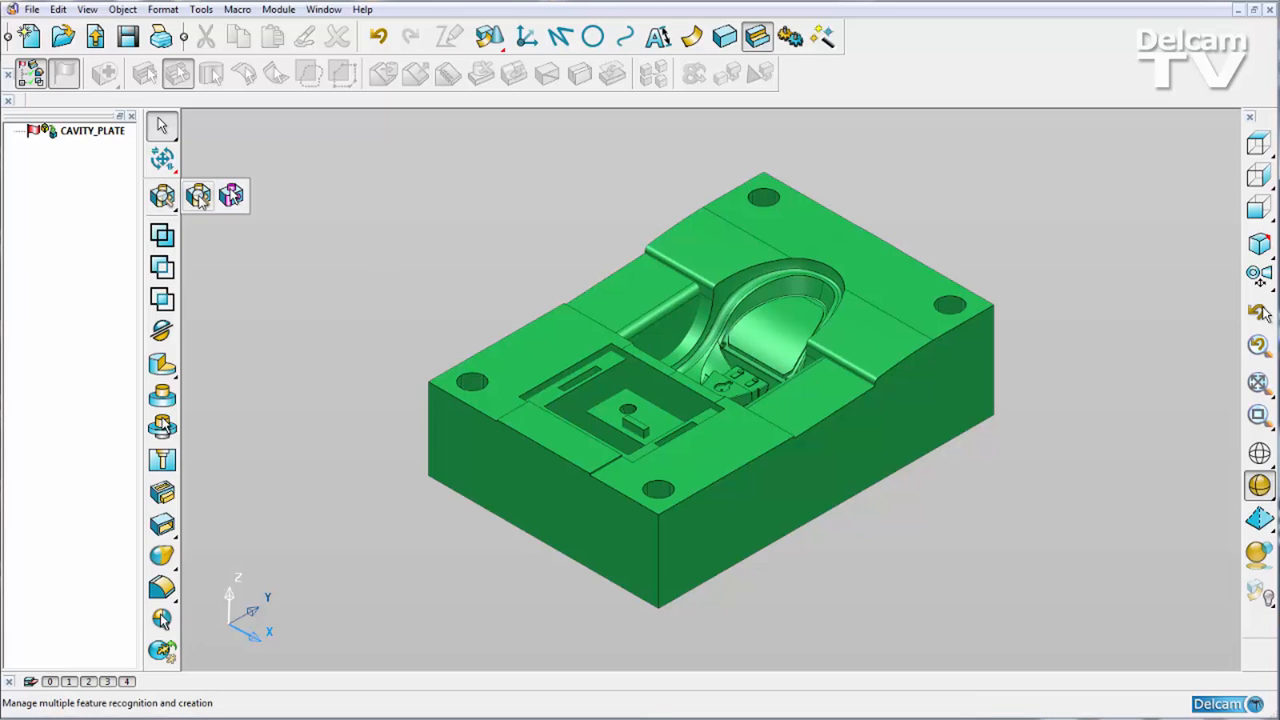
# Step: Use a counterbored hole as the Smart Feature Recognition template and scan, finding two matches
pyautogui.click(197, 195)
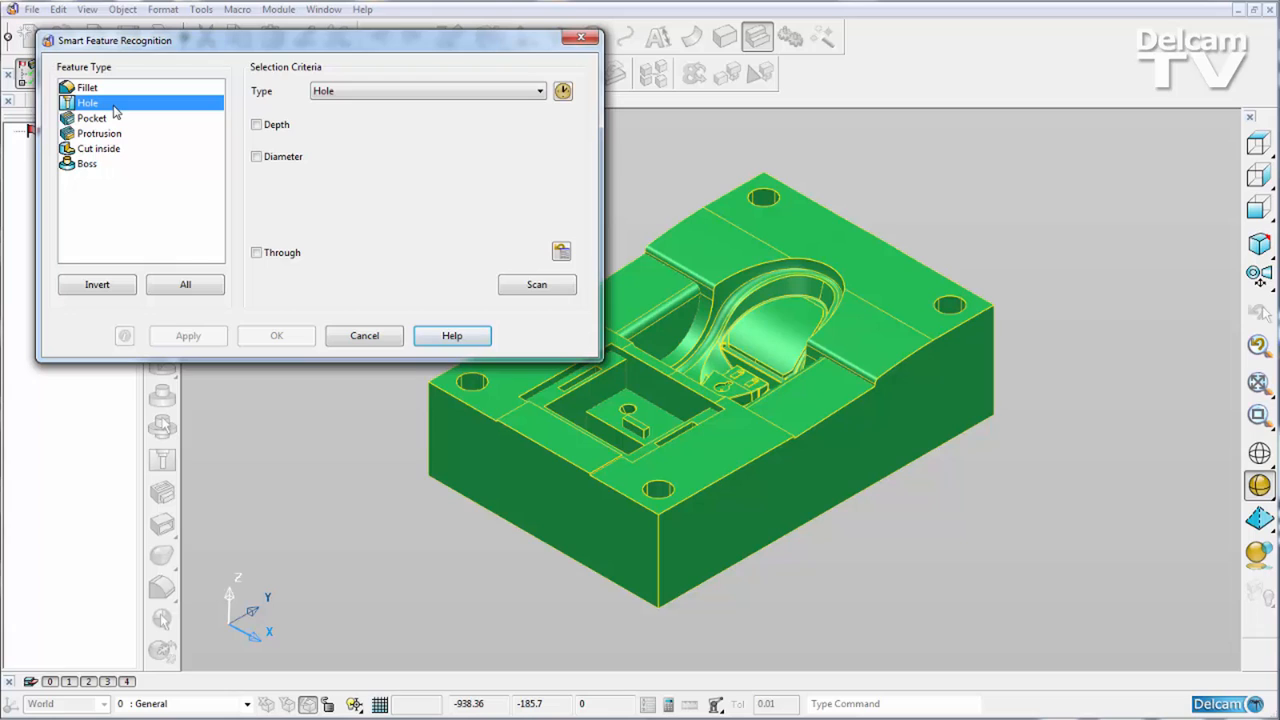
pyautogui.moveTo(658, 489)
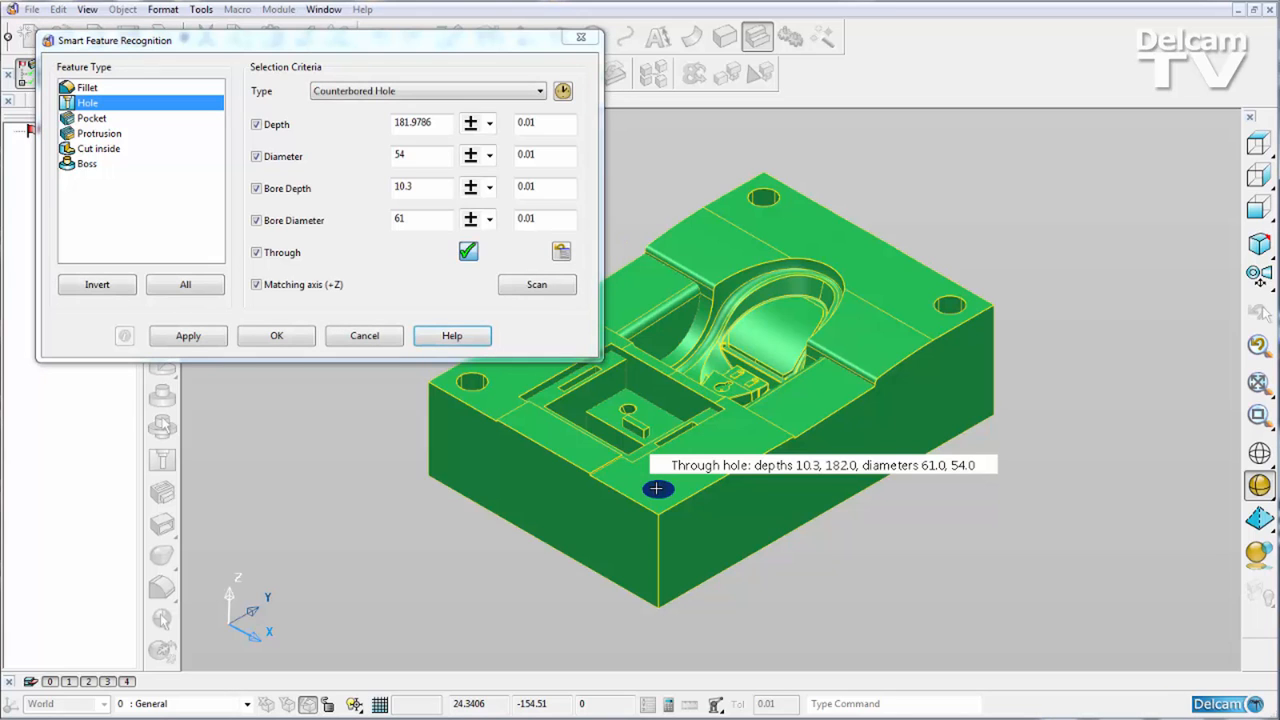
pyautogui.click(536, 285)
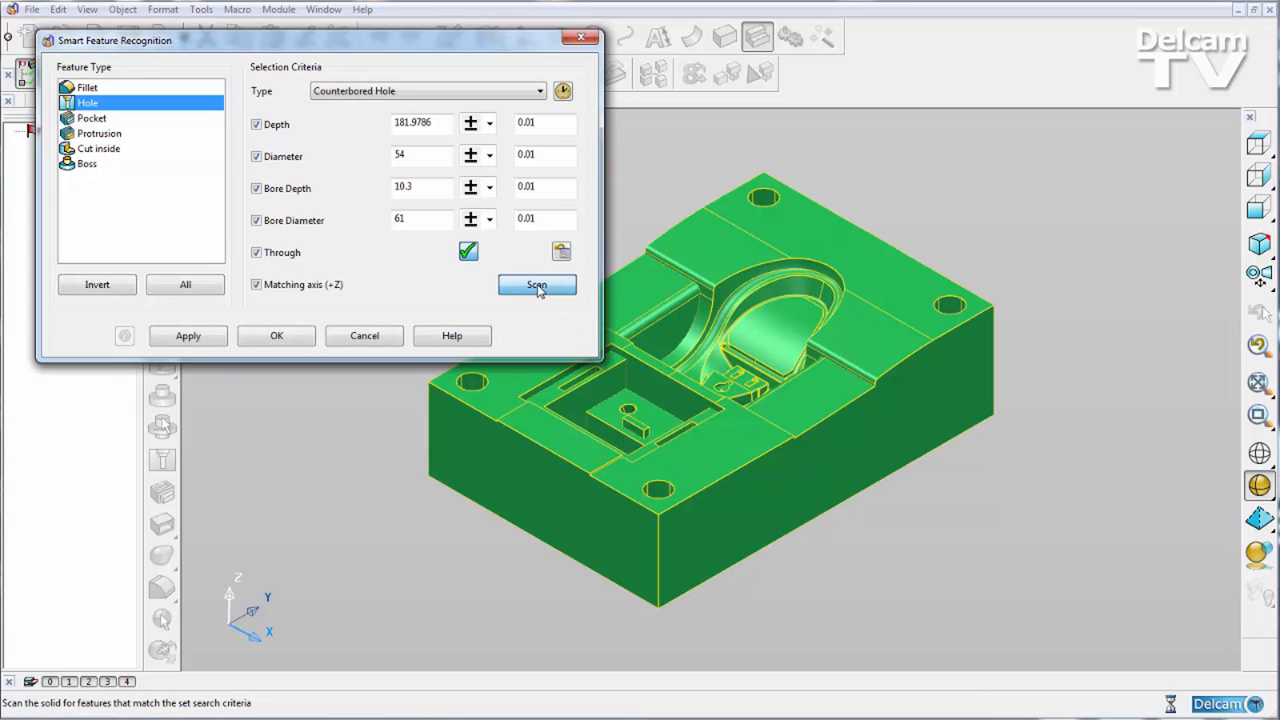
pyautogui.click(537, 285)
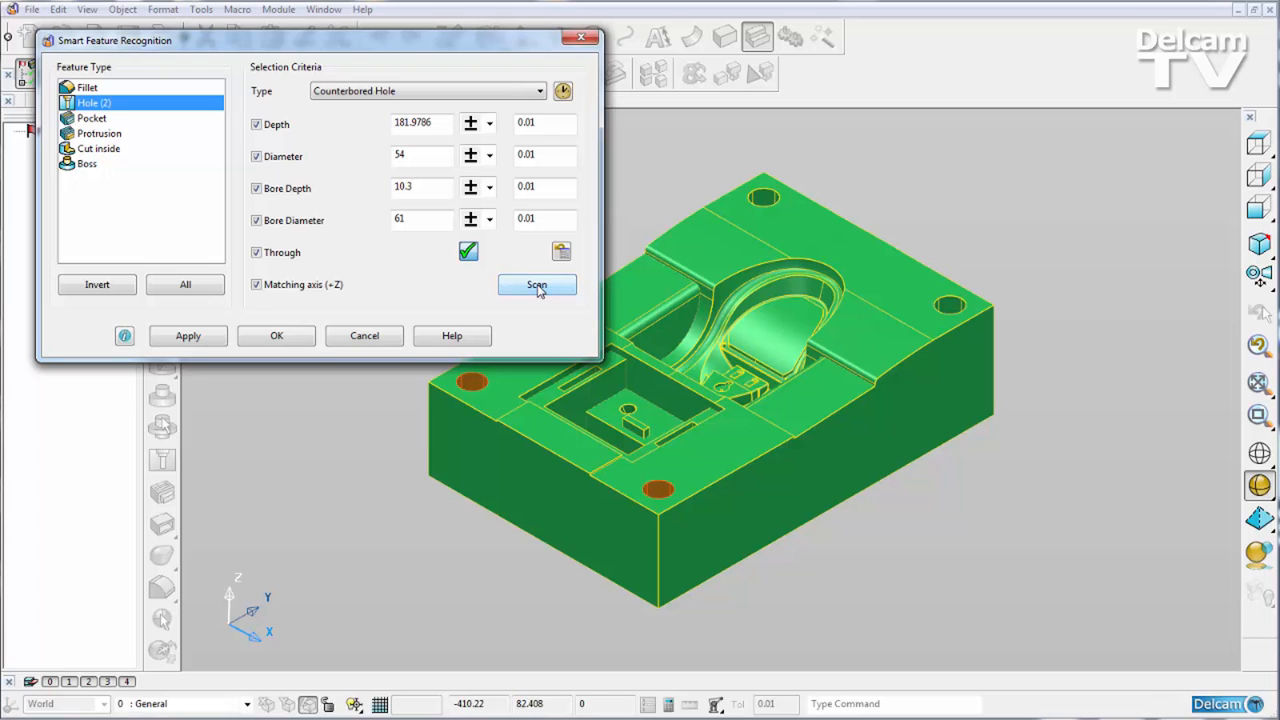
pyautogui.moveTo(537, 285)
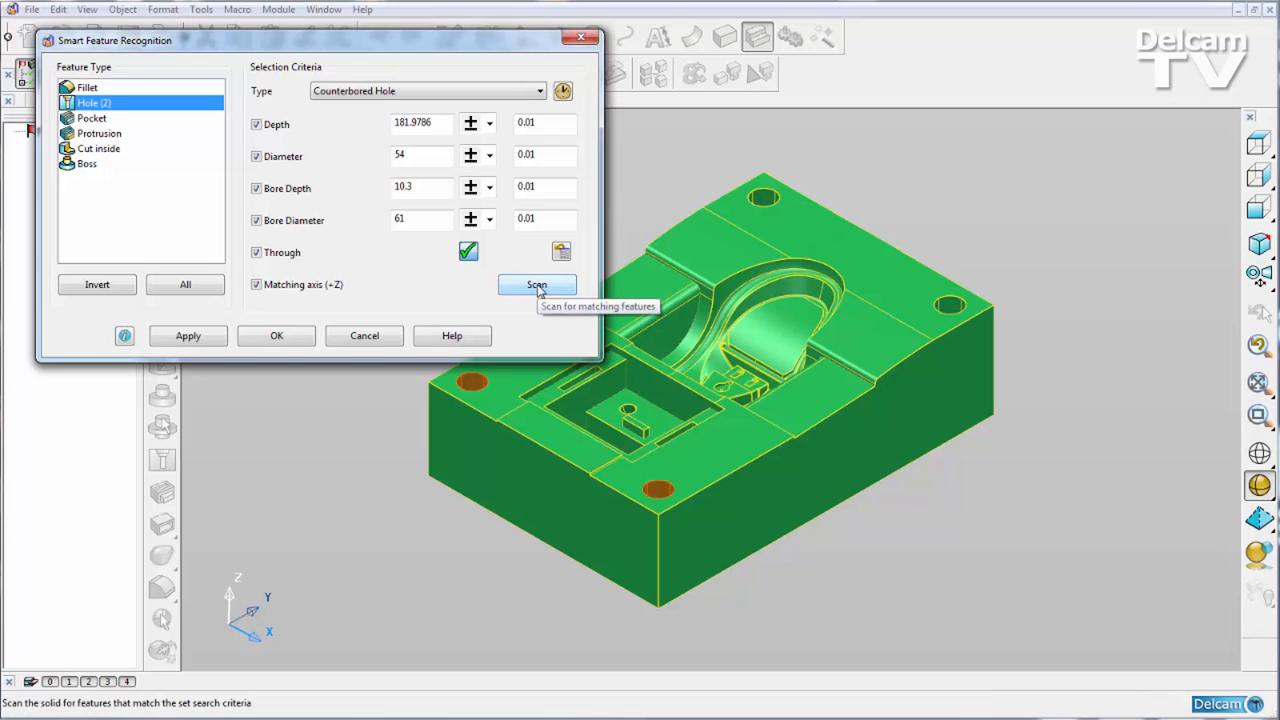
pyautogui.moveTo(188, 335)
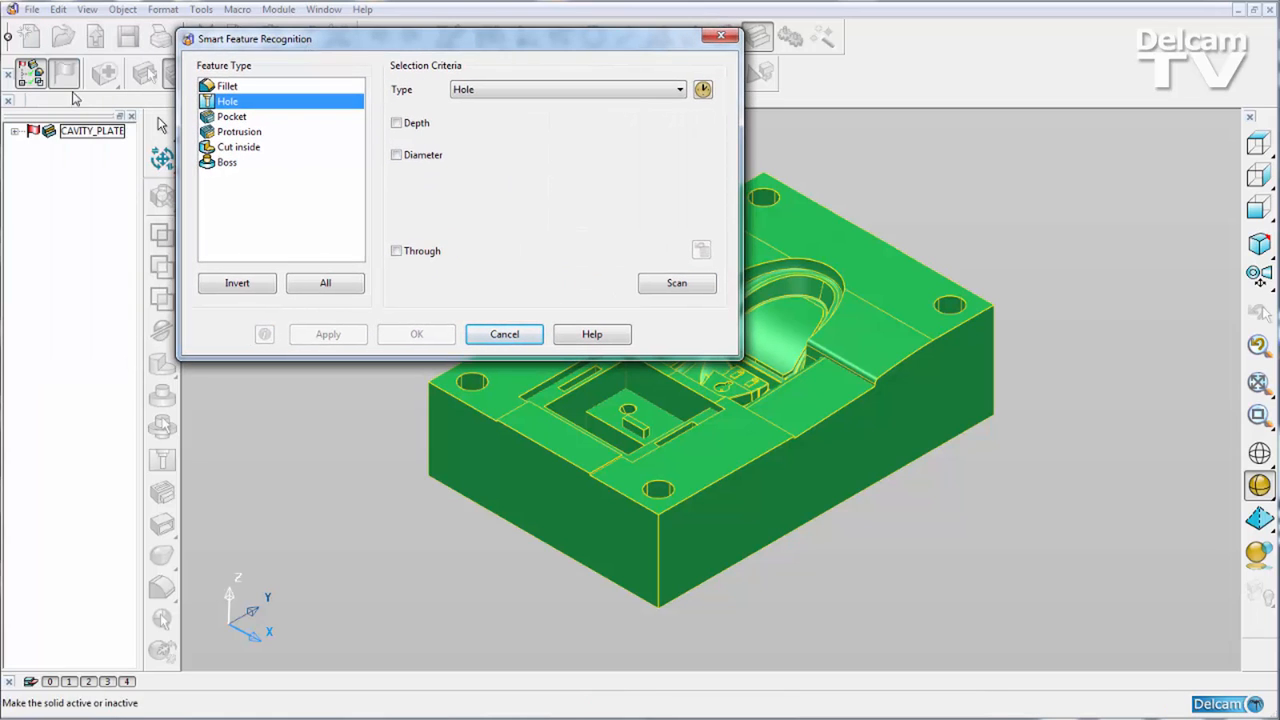
# Step: Recognise the small boss from the front pocket and apply it to the cavity plate history
pyautogui.click(676, 282)
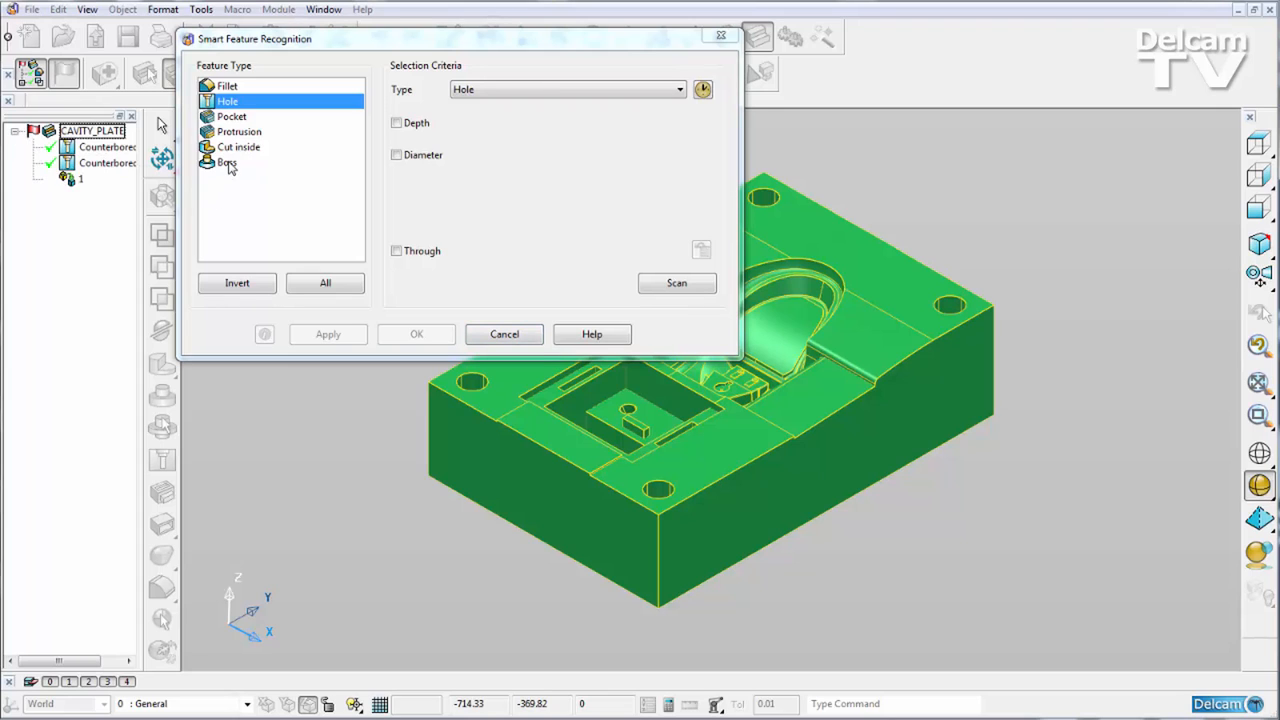
pyautogui.click(226, 162)
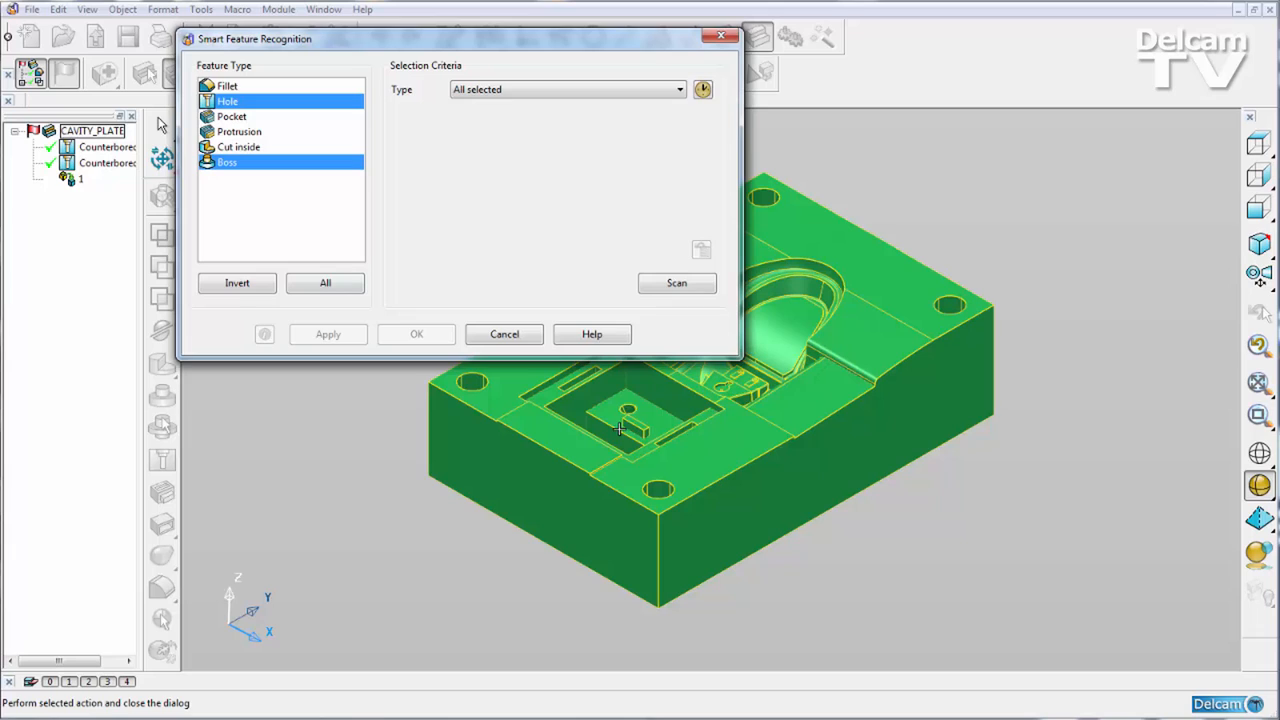
pyautogui.moveTo(632, 425)
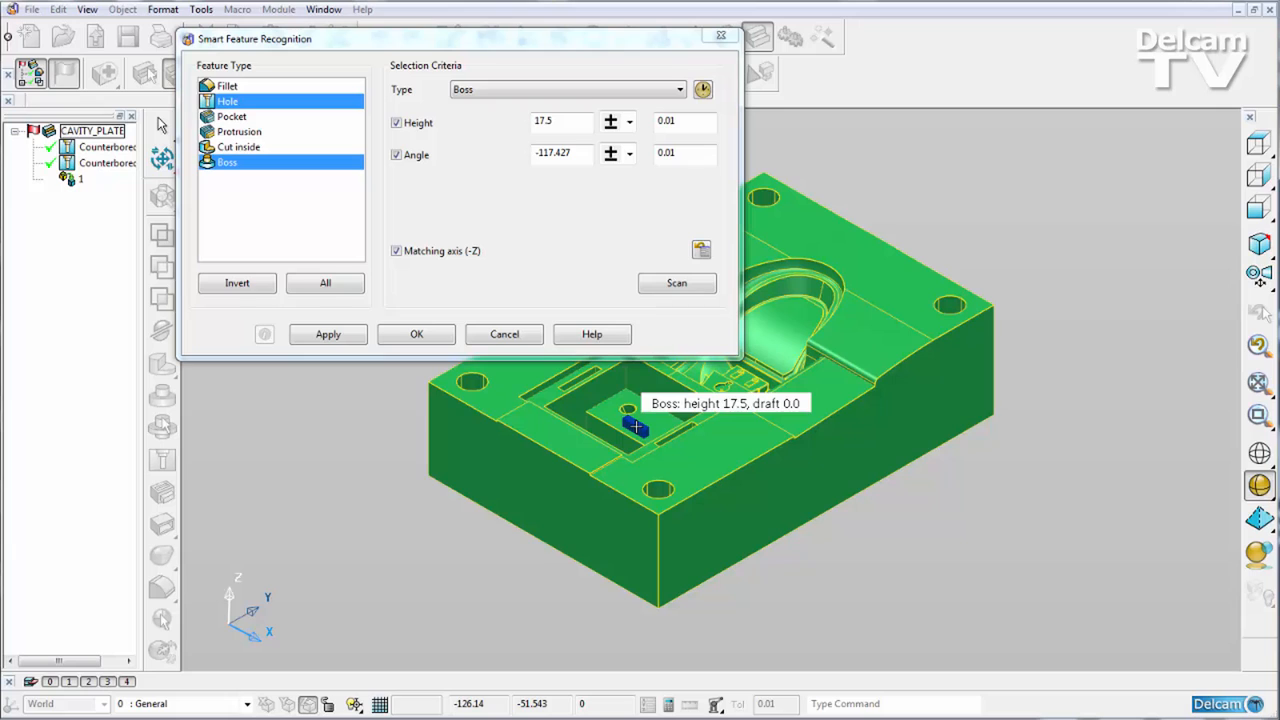
pyautogui.click(328, 334)
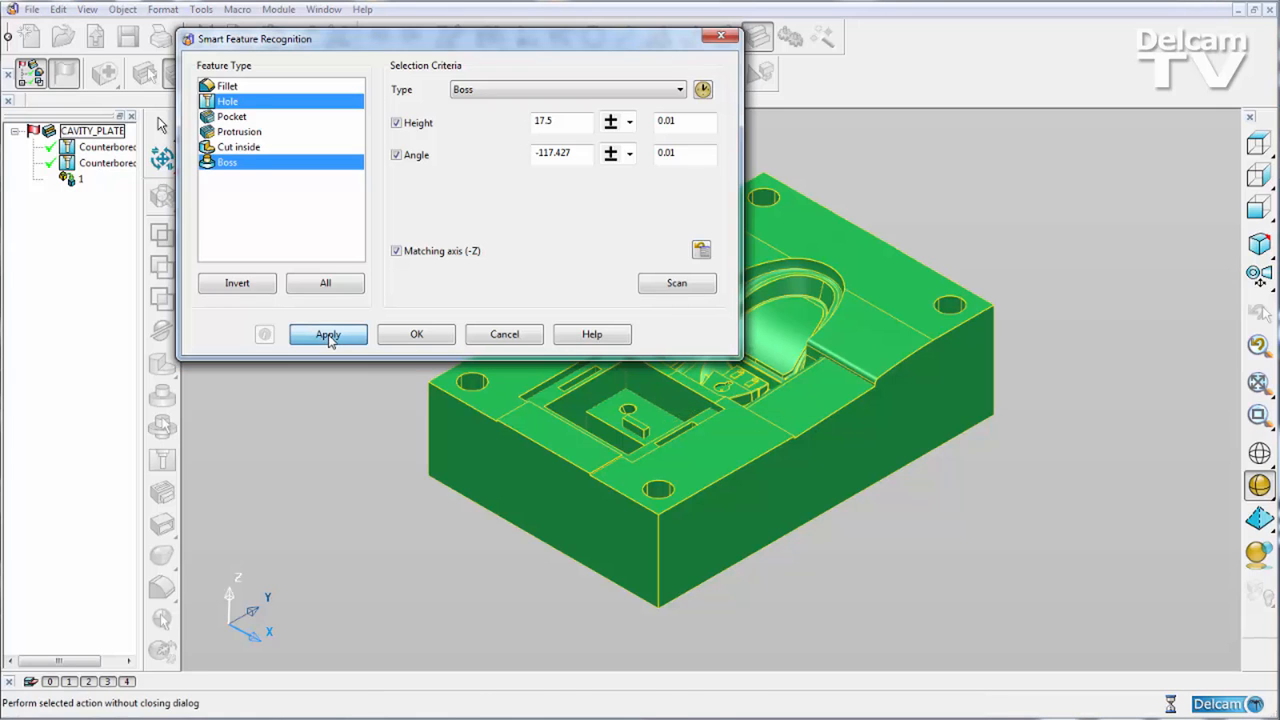
pyautogui.click(328, 334)
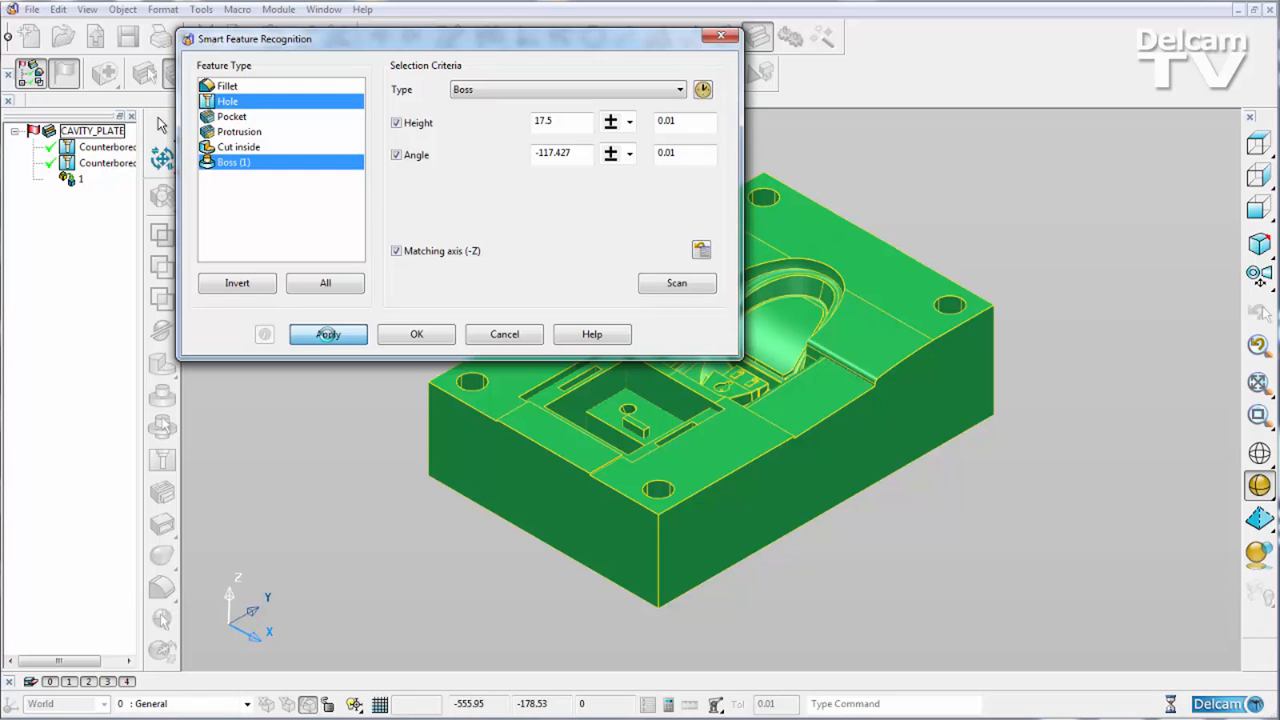
pyautogui.click(328, 334)
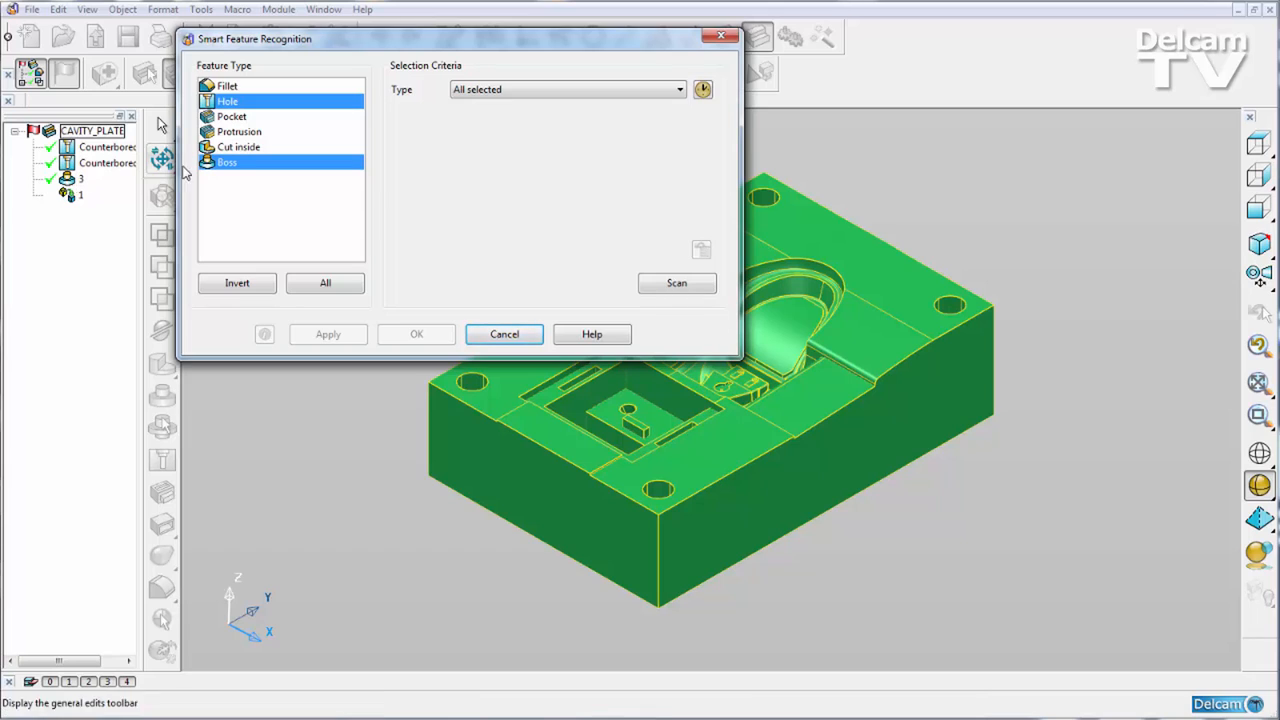
# Step: Recognise the 10-deep, 70 by 25 rectangular pocket and apply it
pyautogui.click(231, 116)
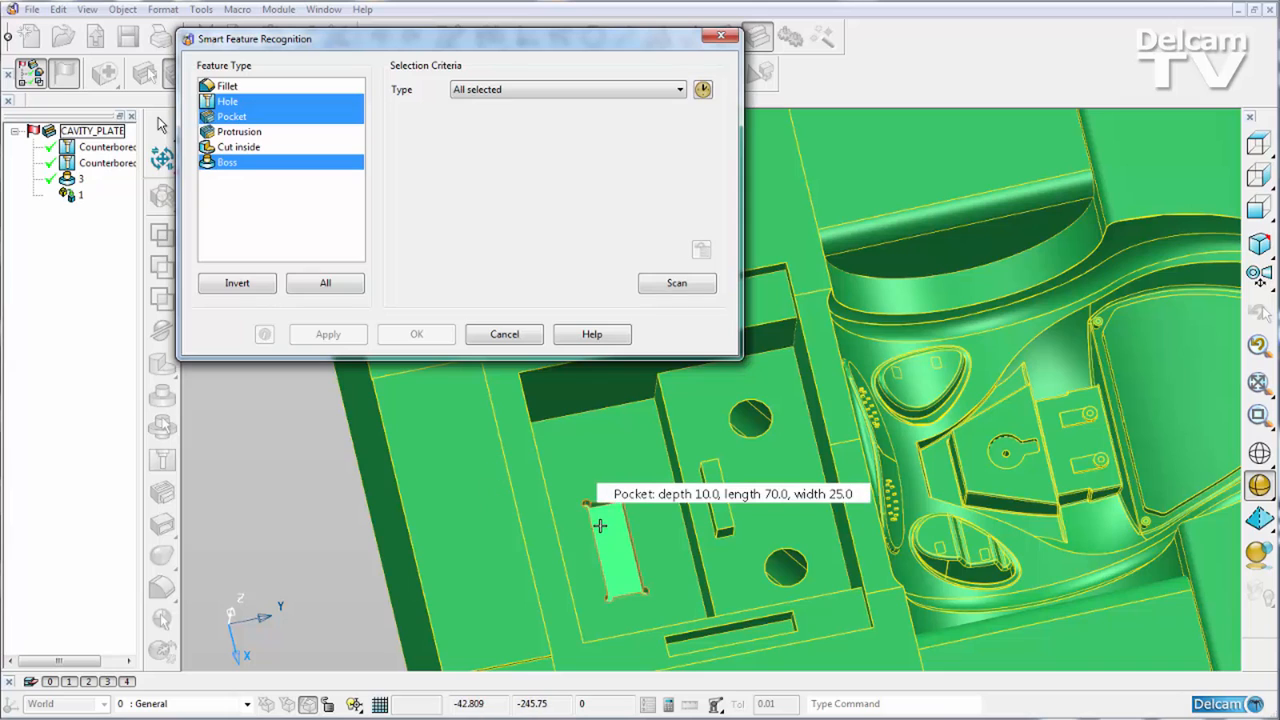
pyautogui.moveTo(615, 537)
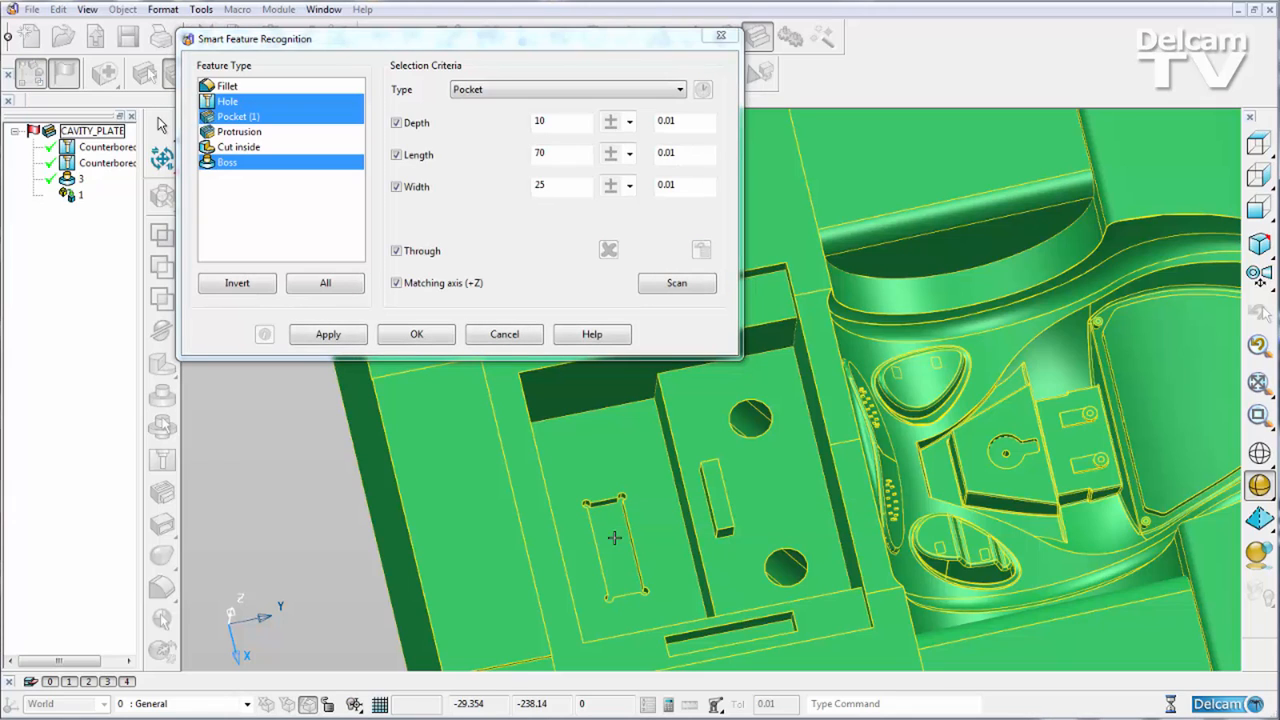
pyautogui.click(676, 283)
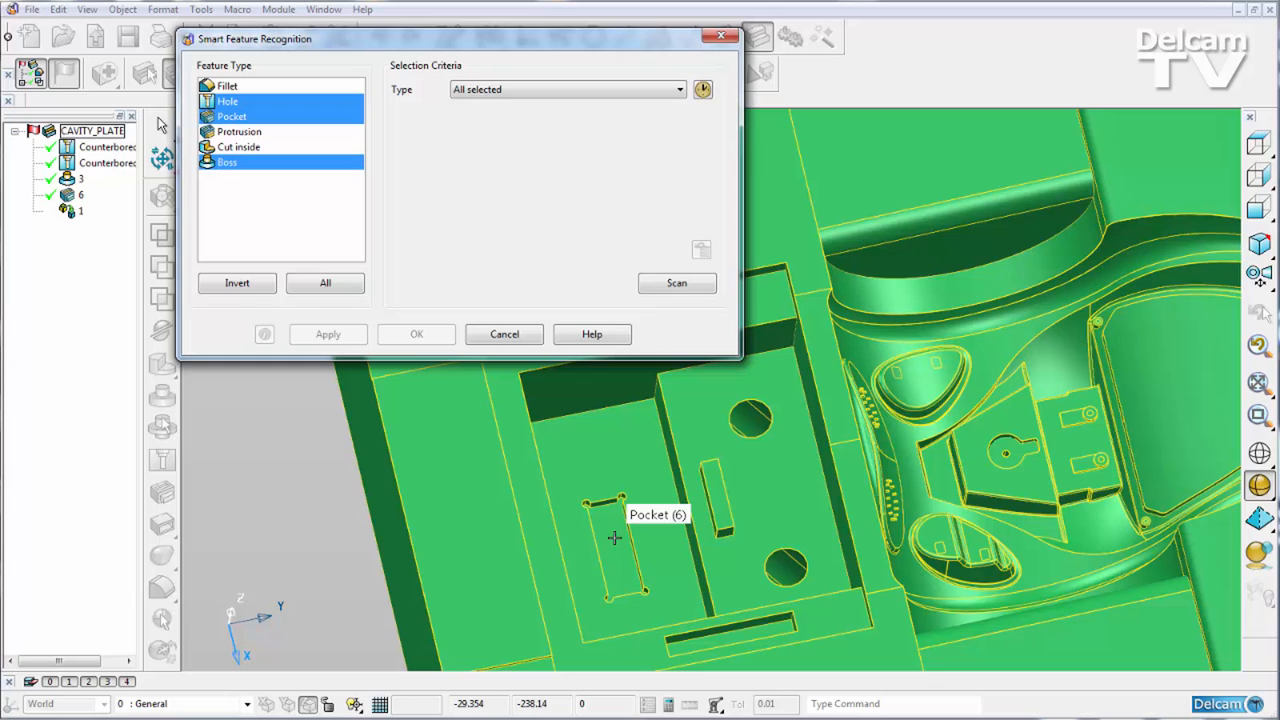
pyautogui.moveTo(615, 538)
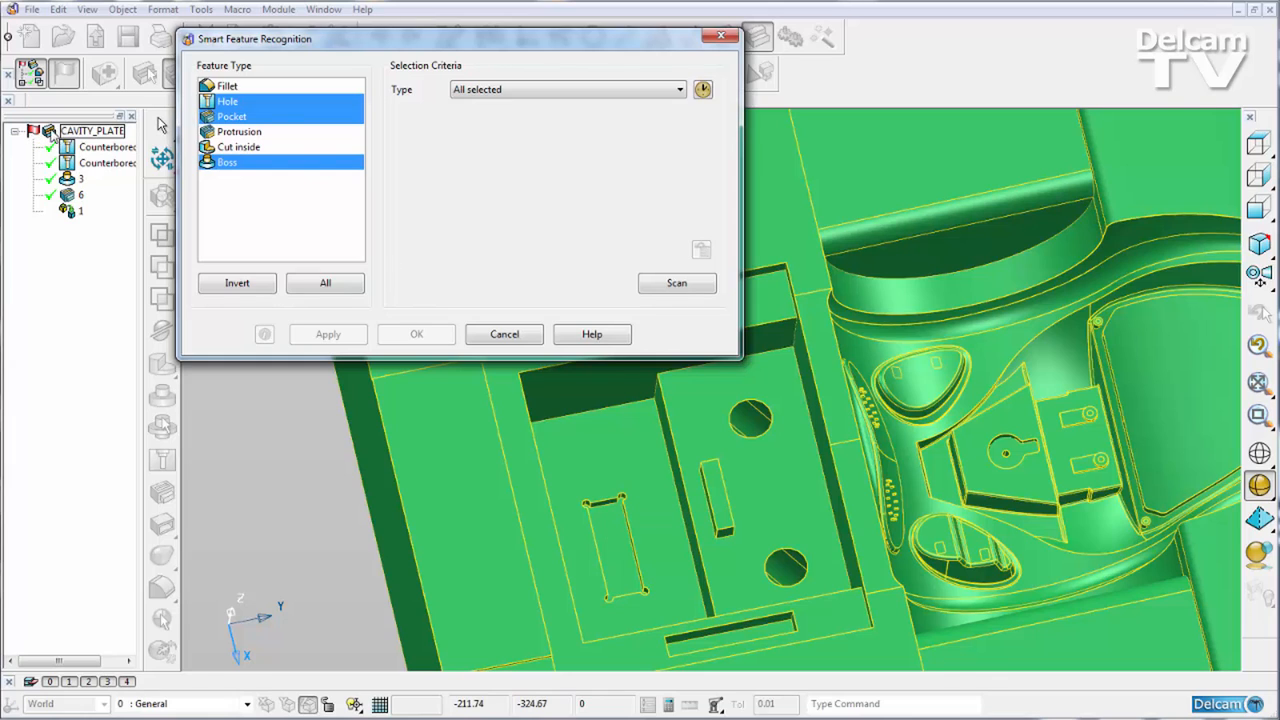
# Step: Apply Suppress All to the CAVITY_PLATE features from the tree's context menu
pyautogui.rightClick(92, 131)
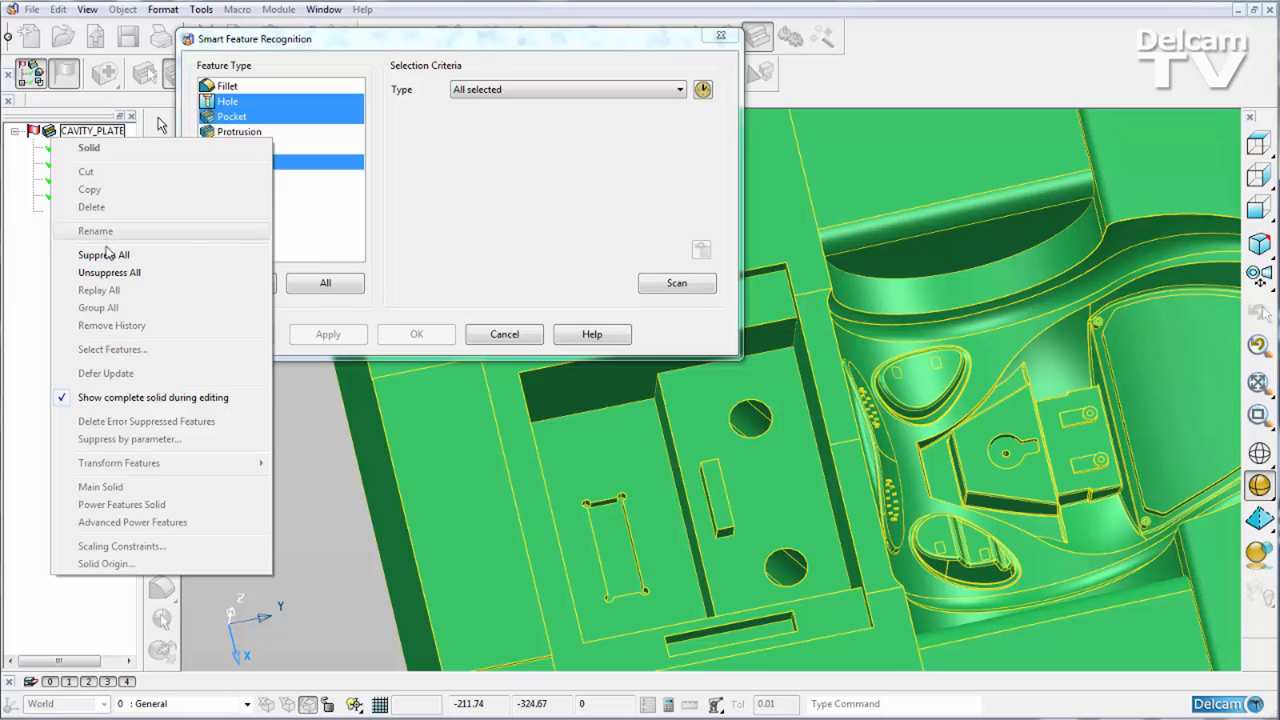
pyautogui.click(104, 254)
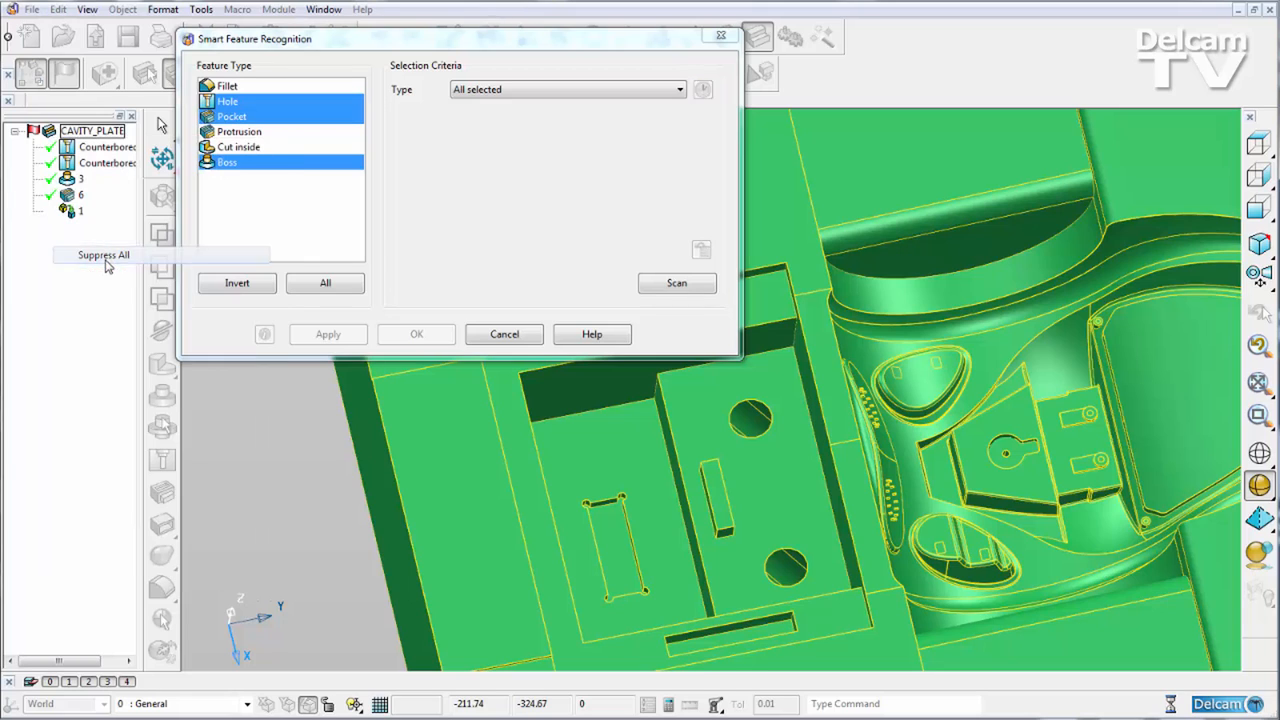
pyautogui.click(104, 254)
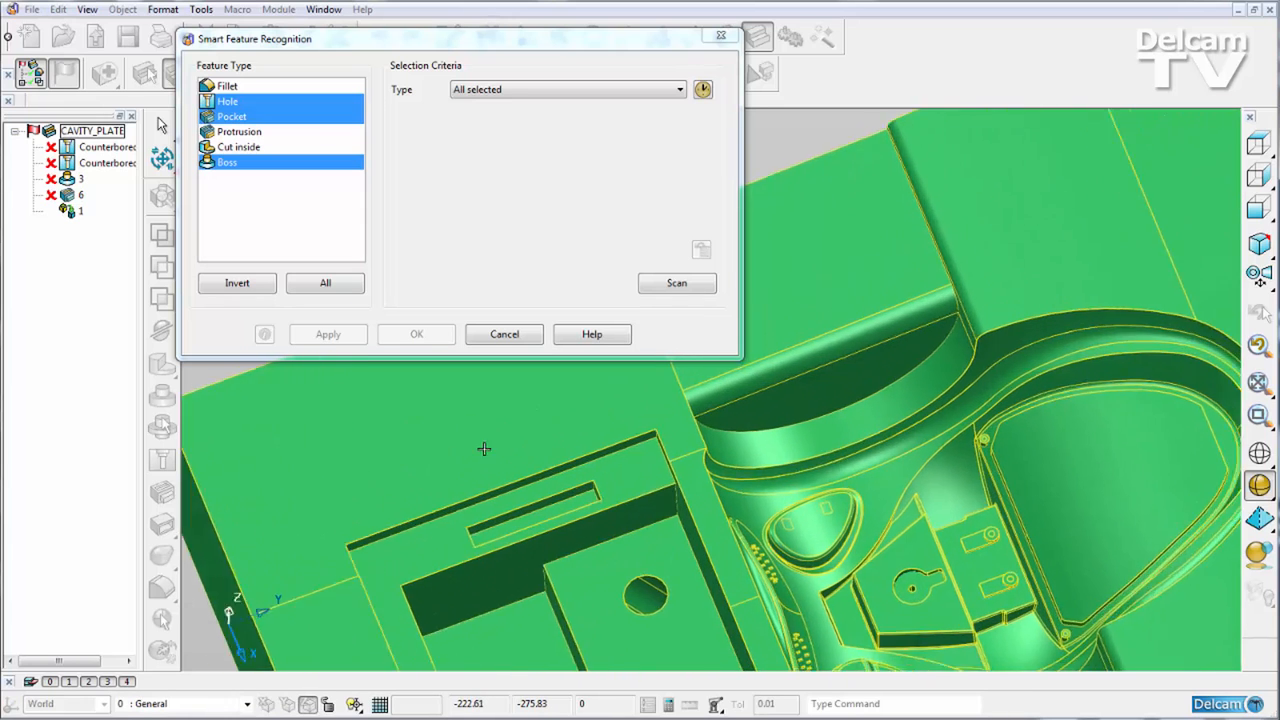
# Step: Scan with the 15-deep, 90 by 15 slot as the pocket template, finding two pockets
pyautogui.click(231, 116)
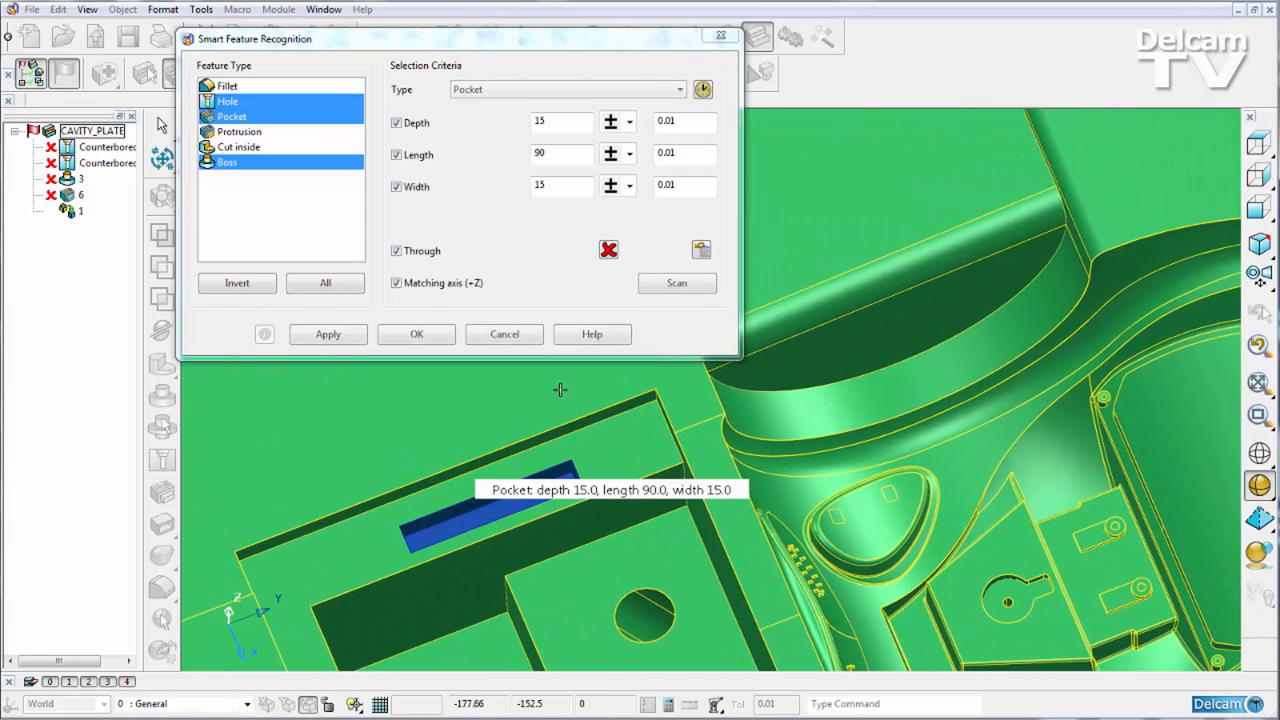
pyautogui.click(677, 283)
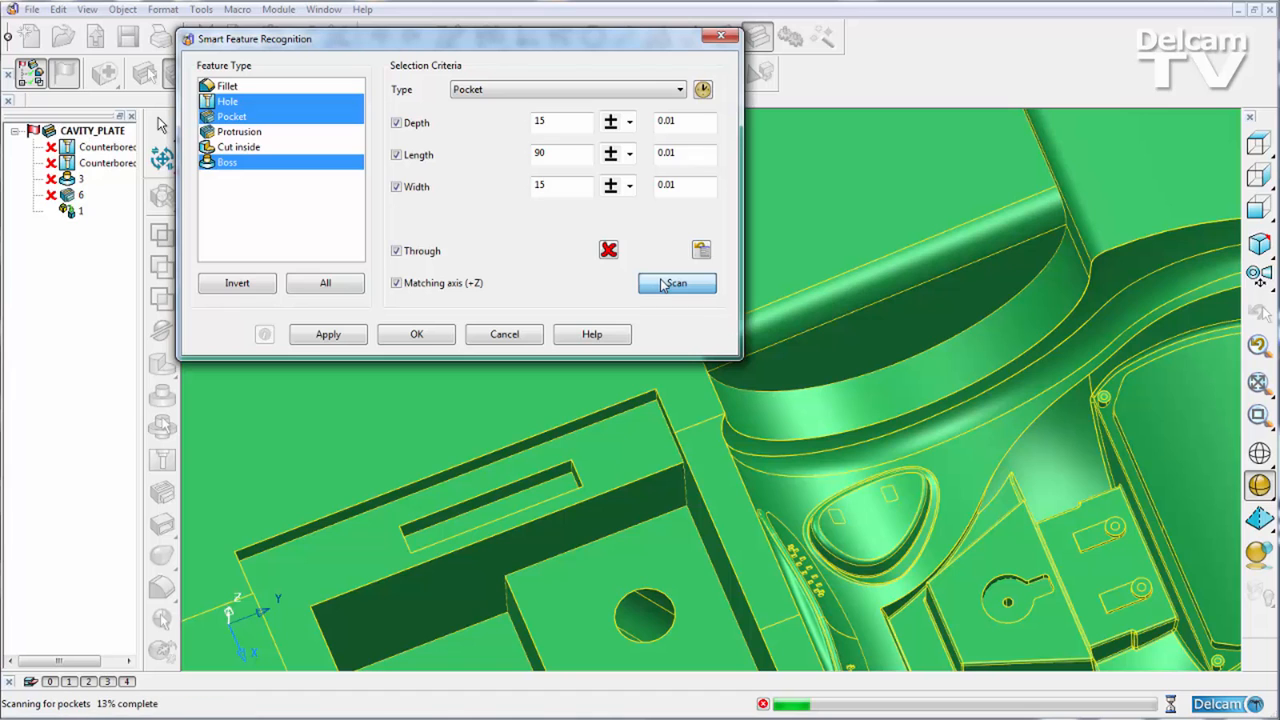
pyautogui.click(676, 283)
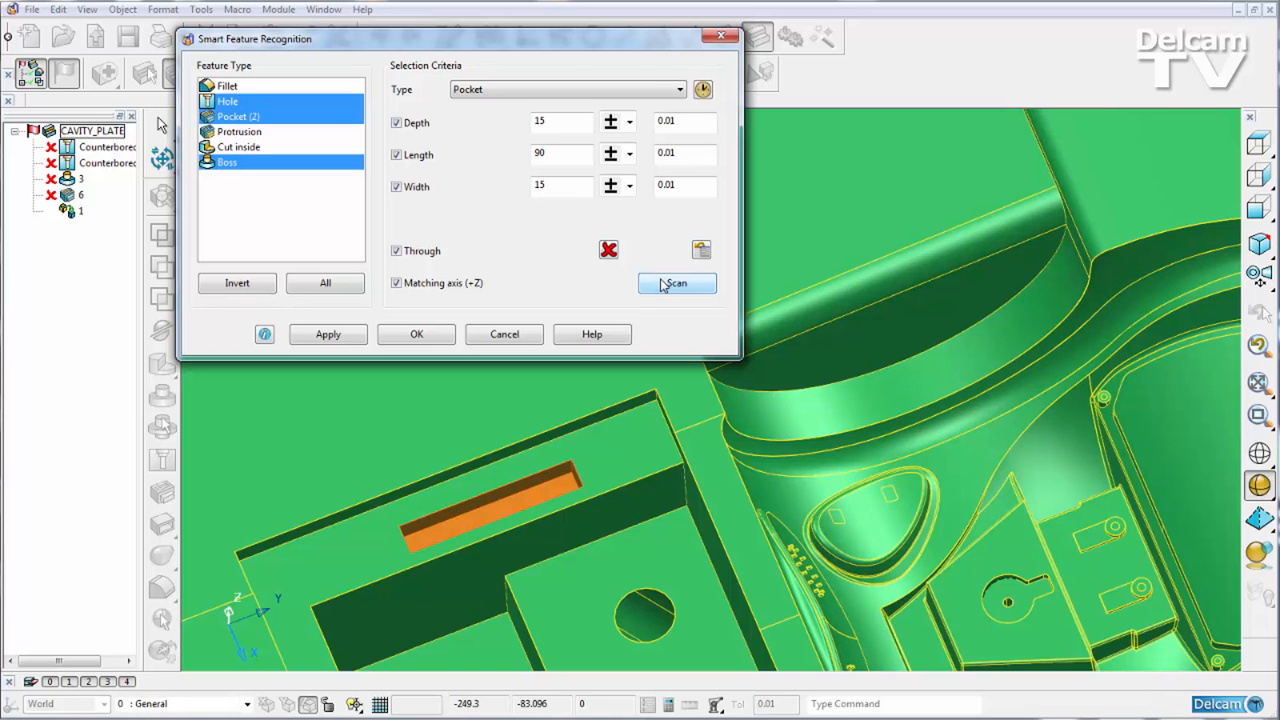